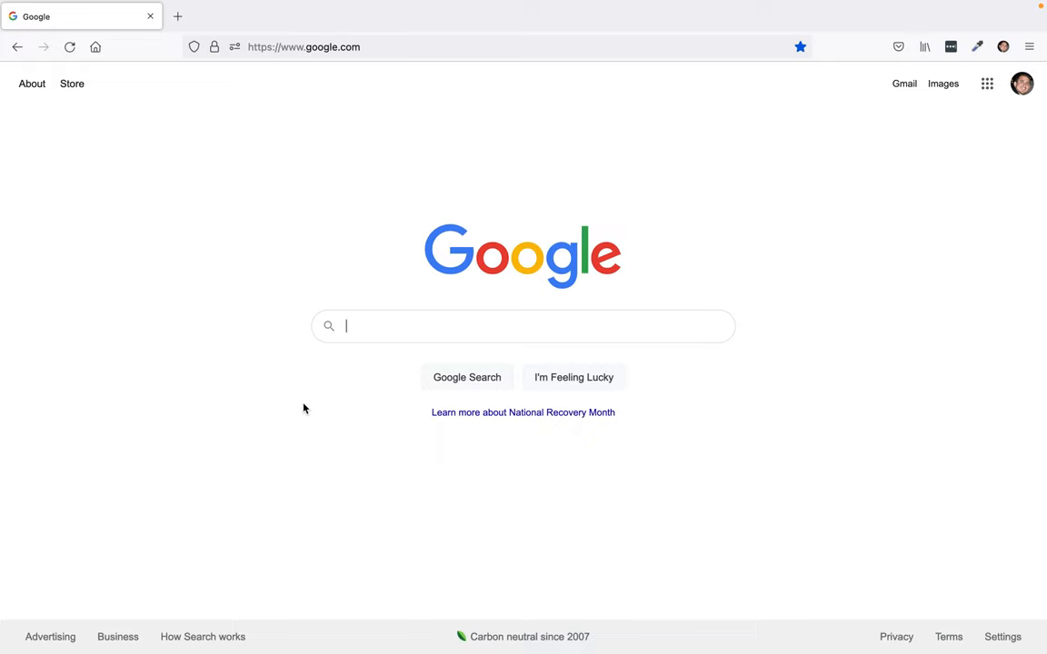
mouse_move(373, 46)
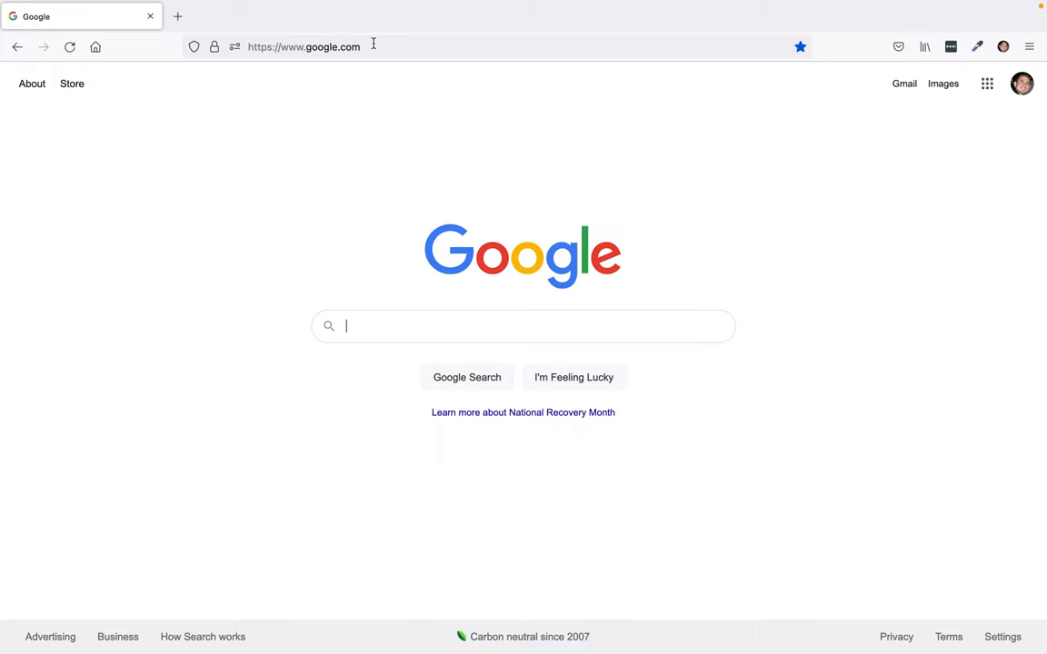
mouse_move(1021, 84)
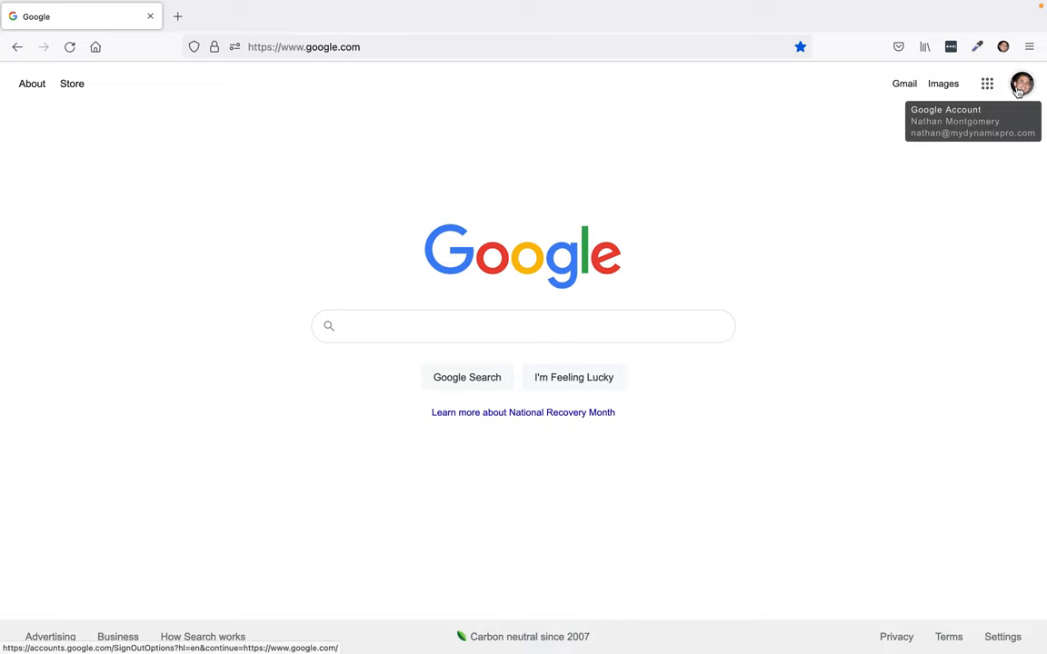
Check which Google account is signed in, then dismiss the account details.
click(522, 326)
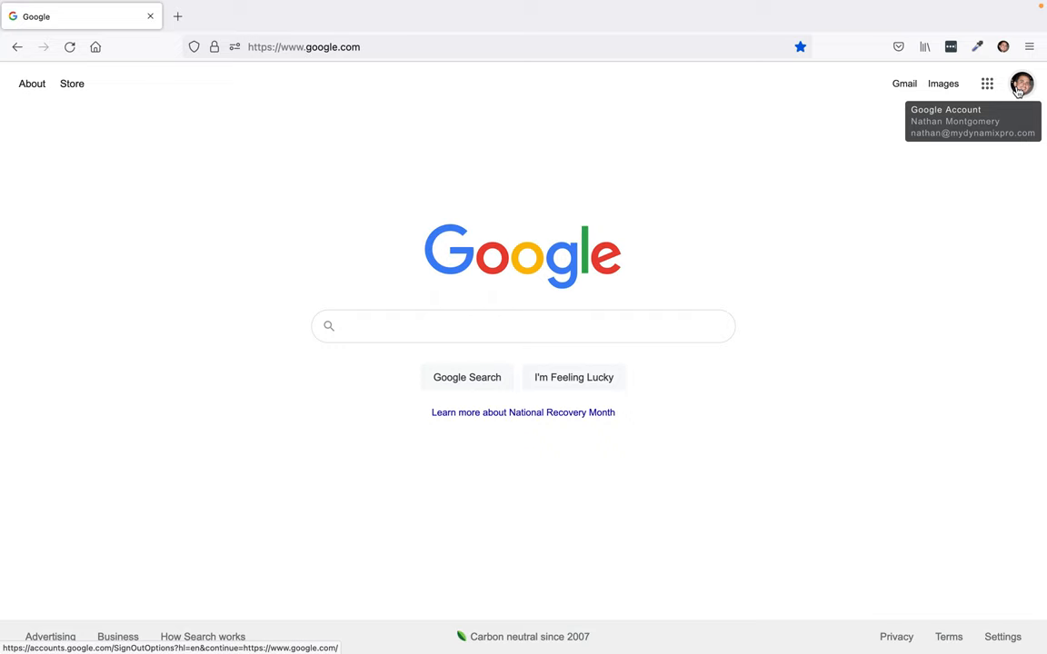
click(522, 325)
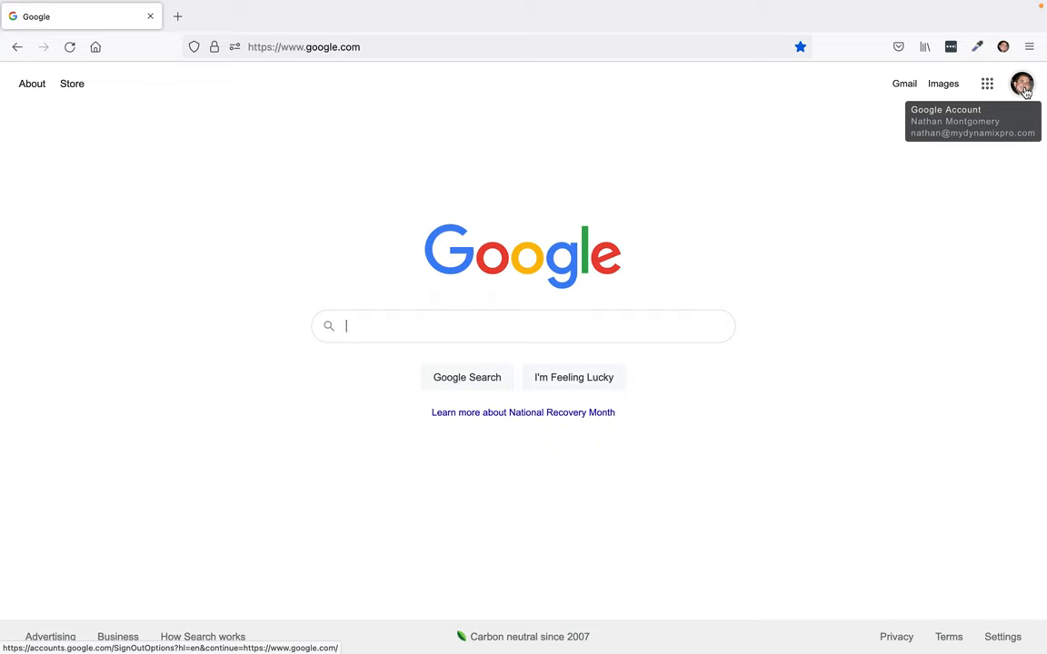
mouse_move(1022, 91)
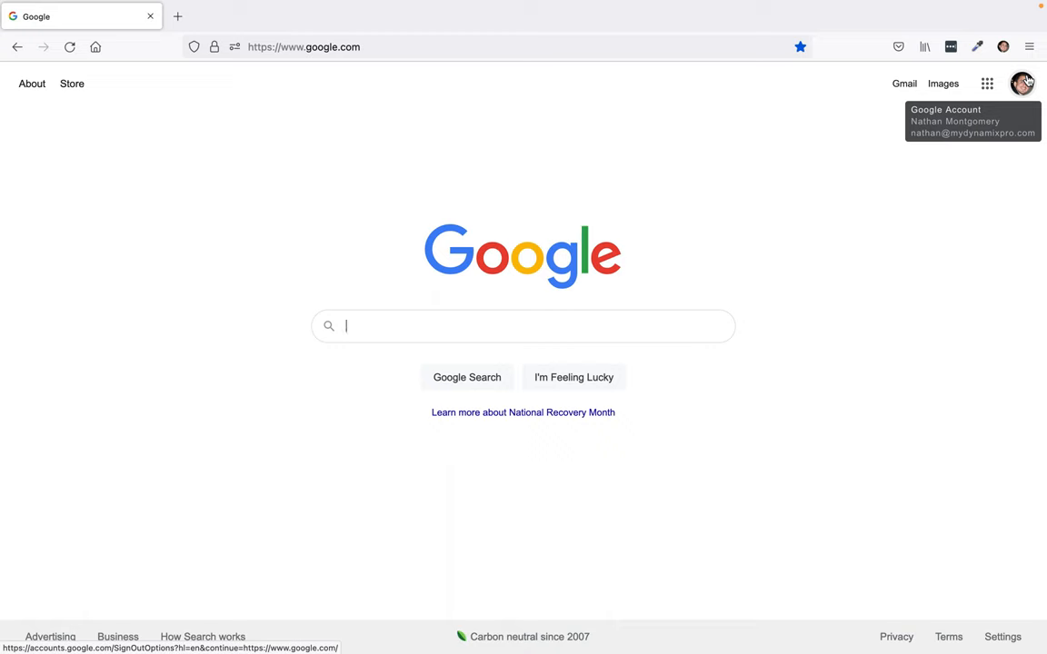
click(1021, 83)
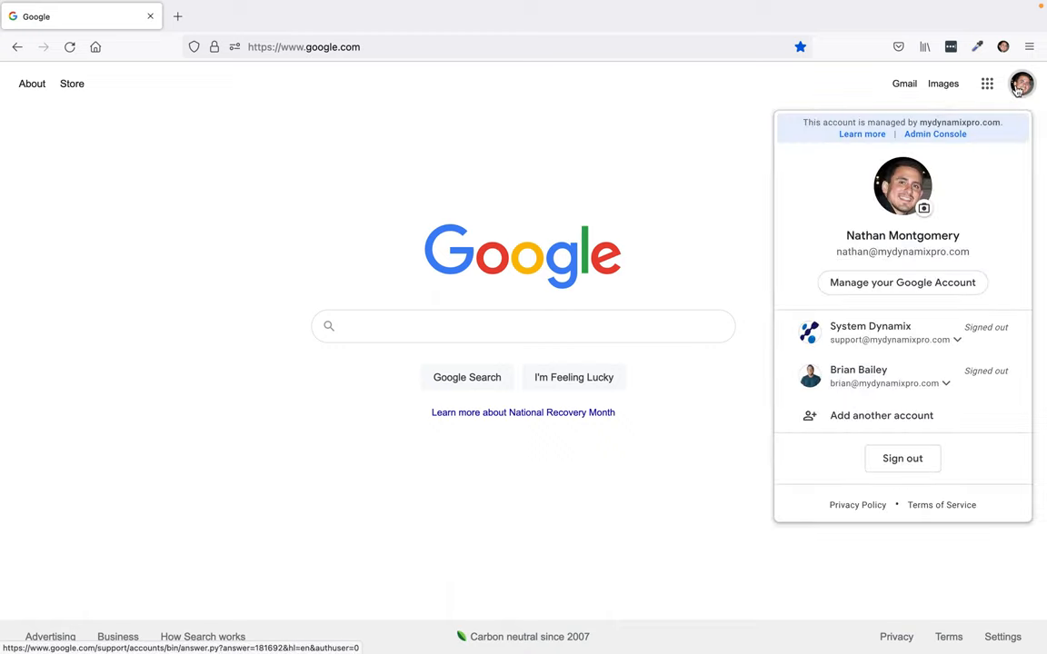
mouse_move(936, 249)
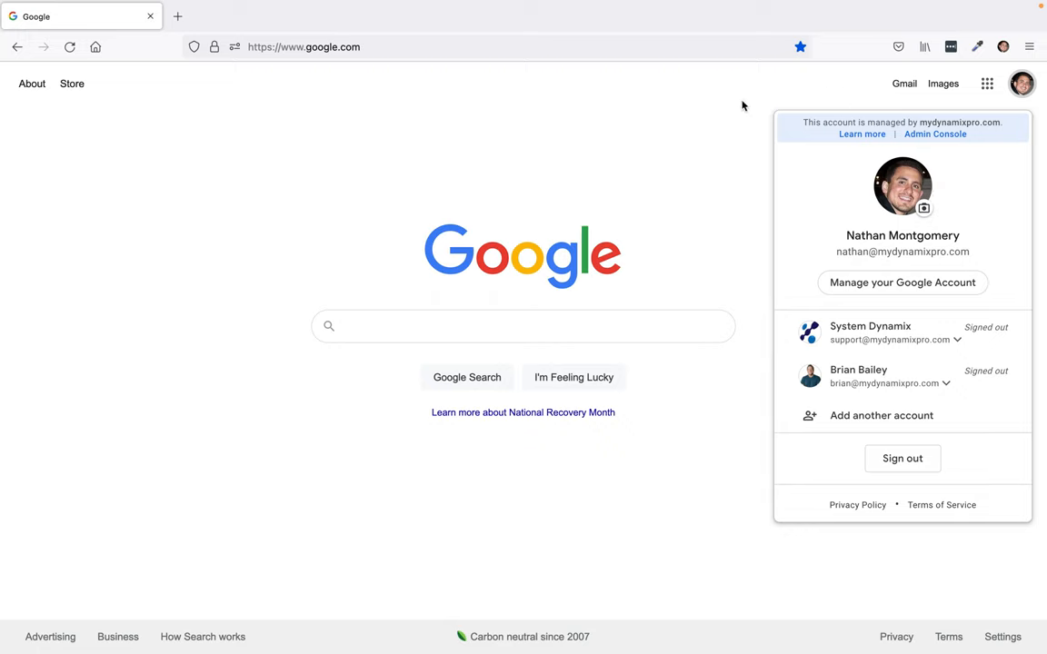
click(697, 115)
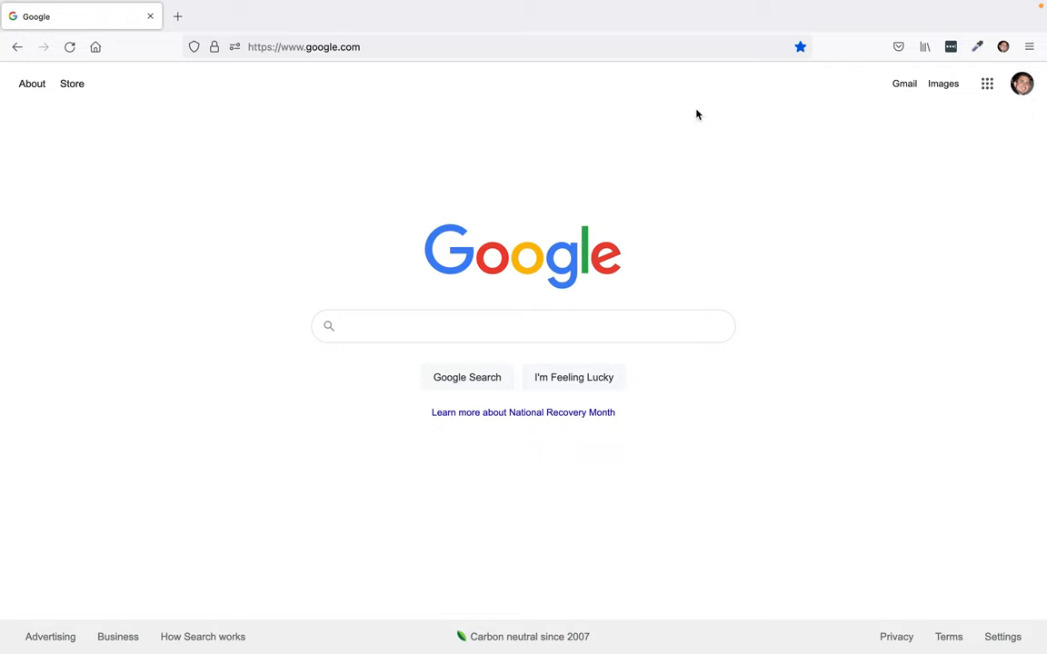
mouse_move(427, 157)
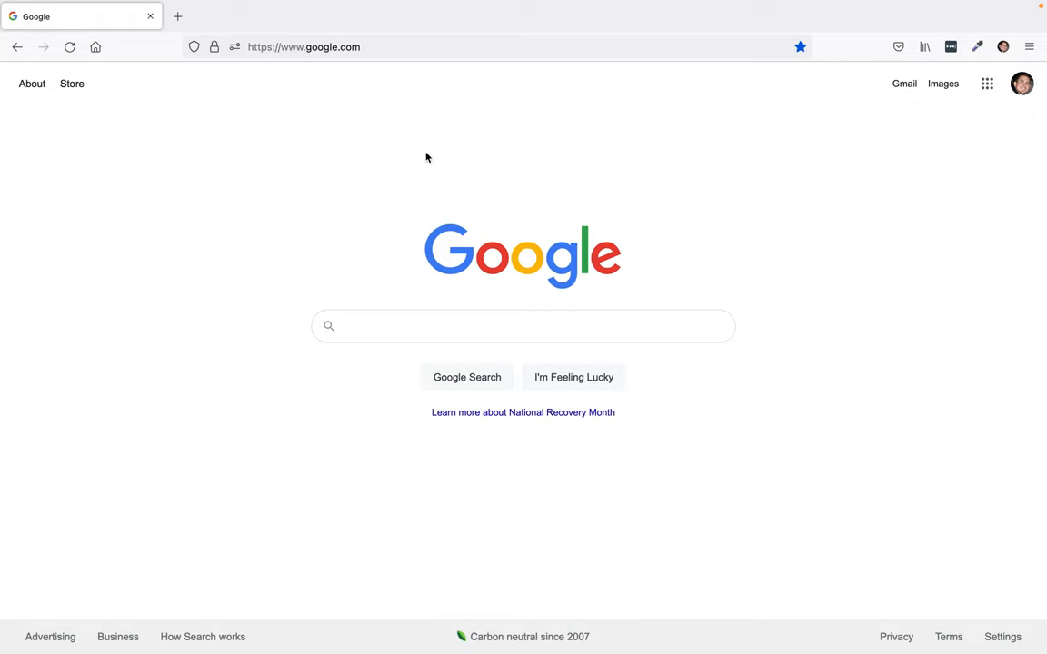
Search Google for "my business" and scroll to the managed Business Profile card.
click(437, 327)
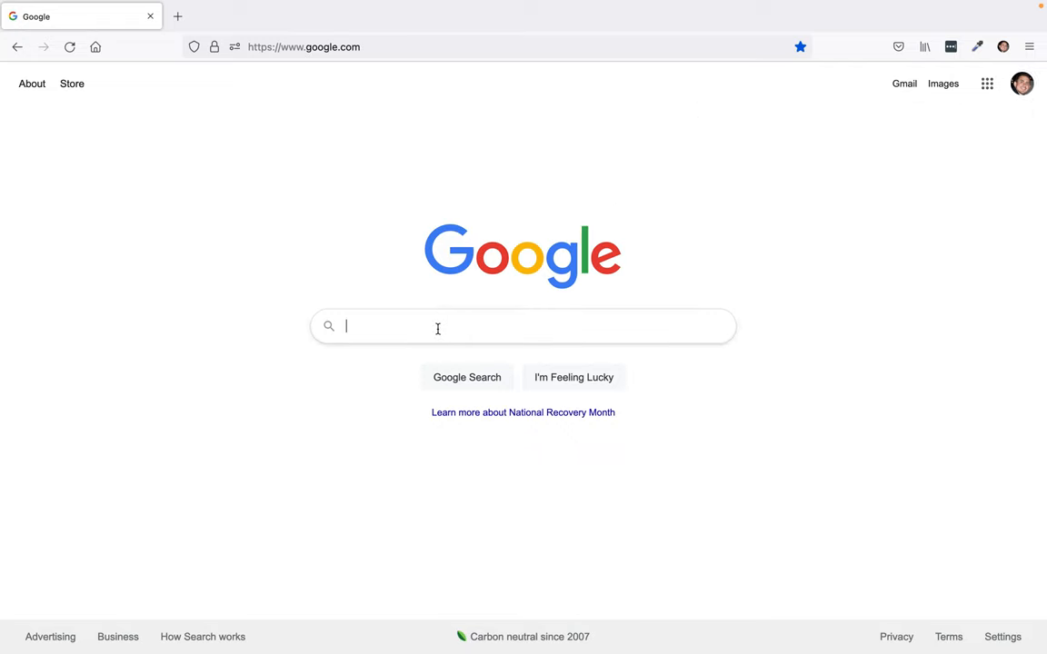
text(my business)
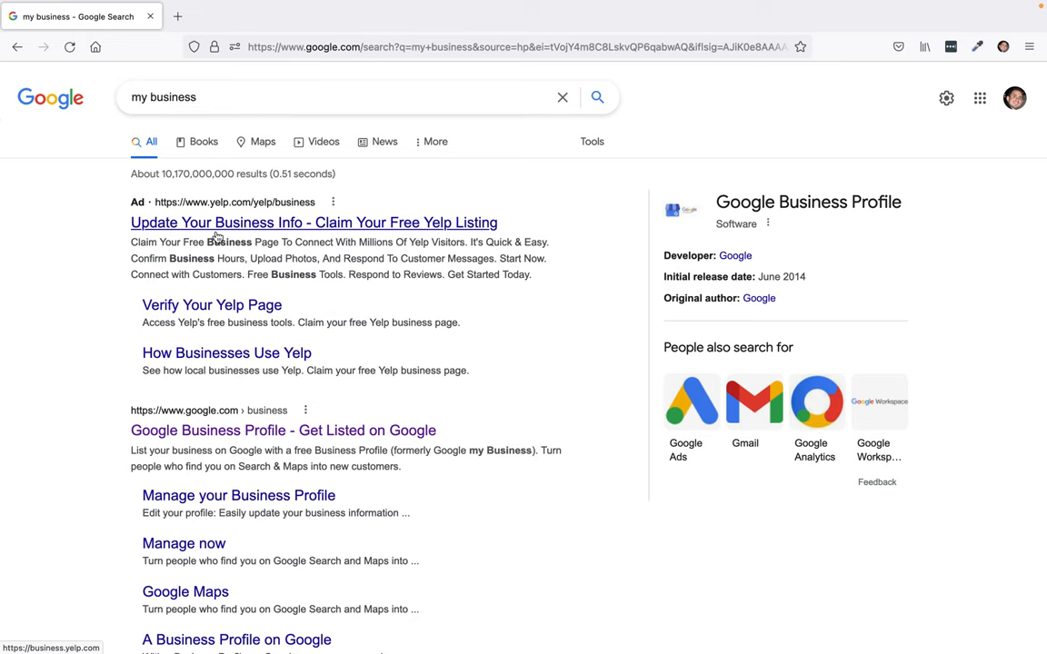
scroll(down, 3)
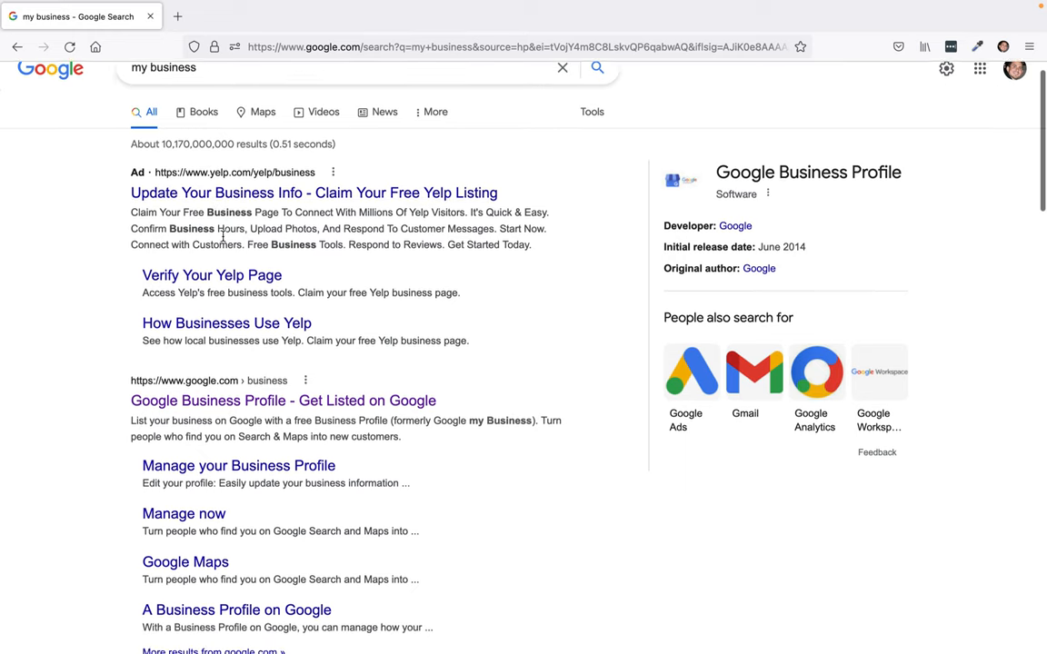
scroll(down, 3)
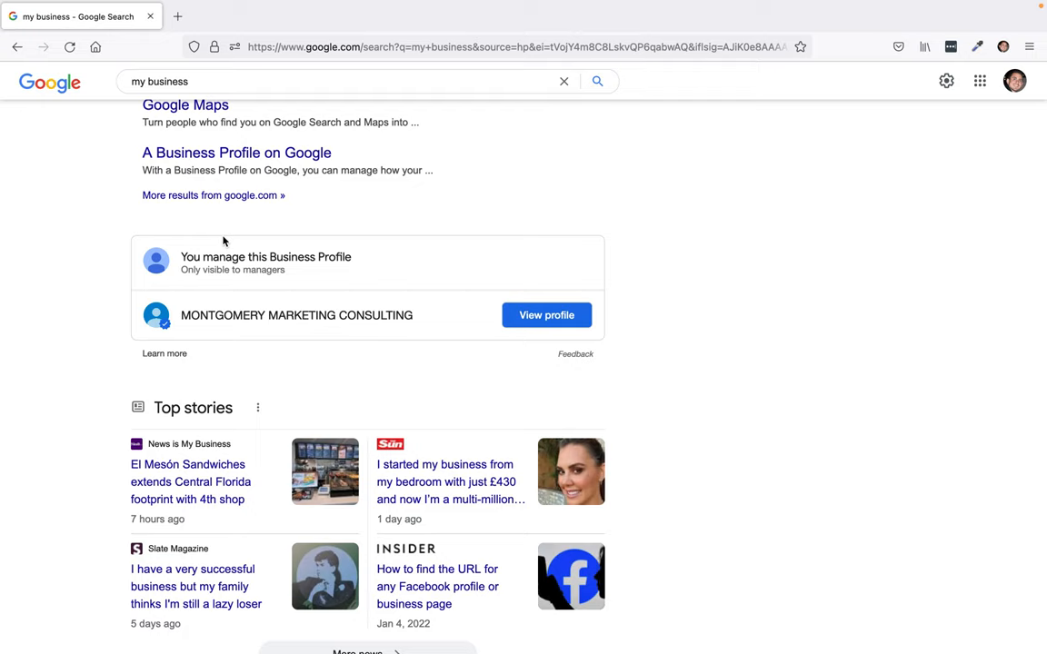
mouse_move(546, 315)
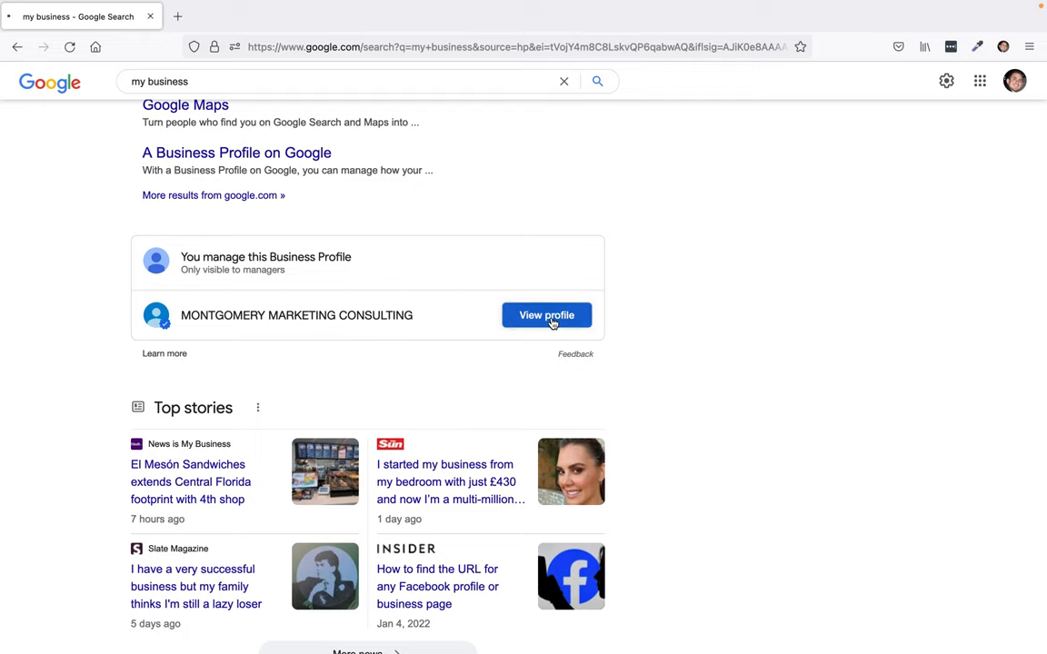
View the managed Montgomery Marketing Consulting profile and advance the suggestion cards.
click(546, 316)
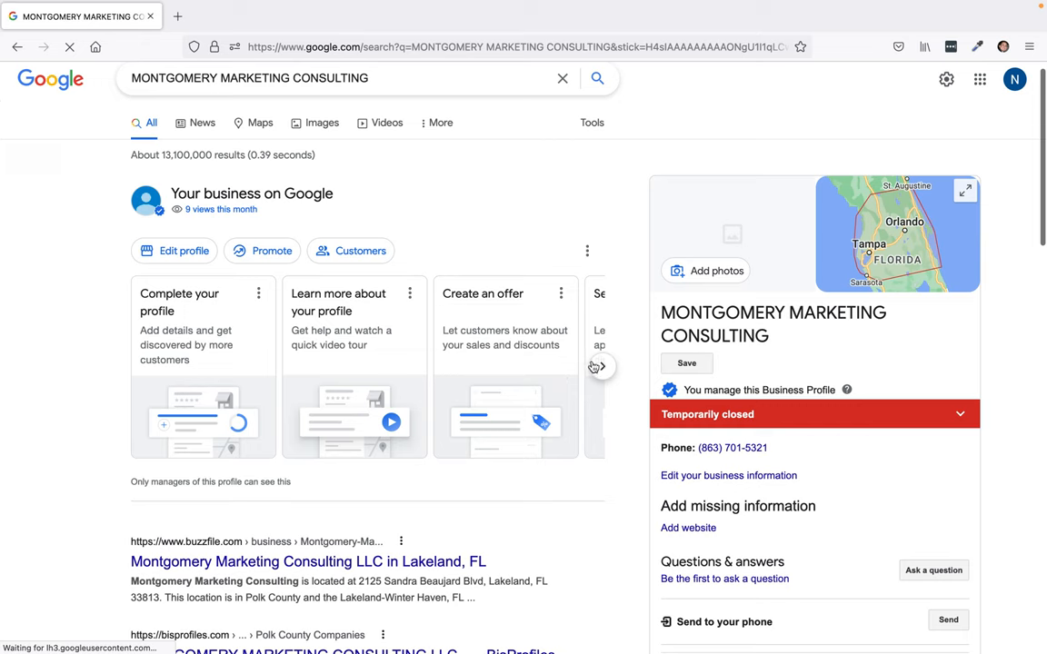
click(597, 366)
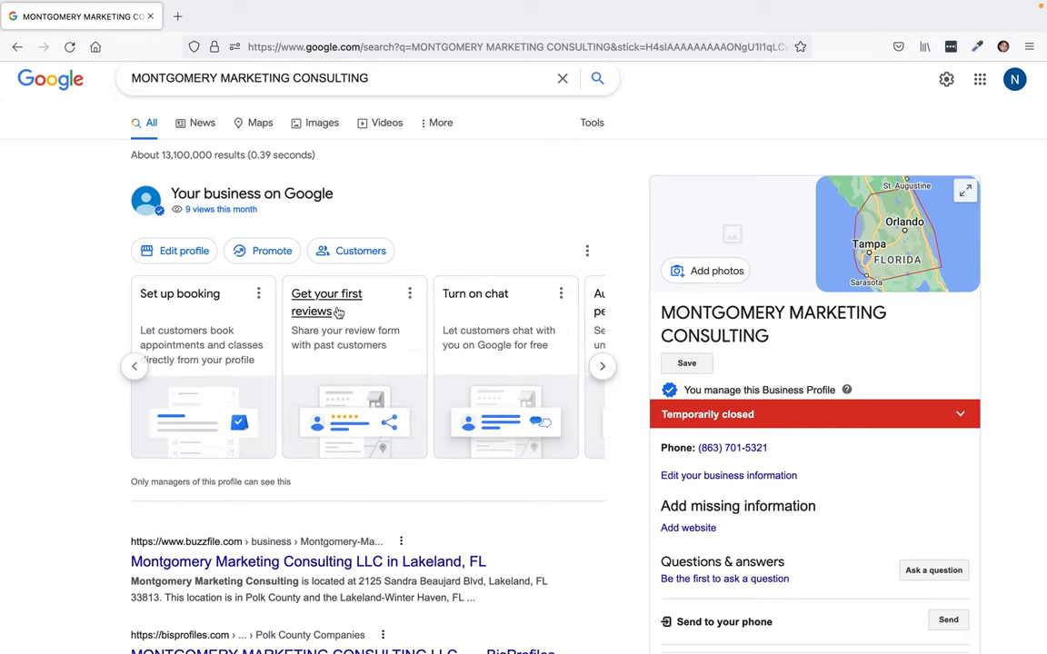
Start 'Get your first reviews' and copy the review link to the clipboard.
click(327, 302)
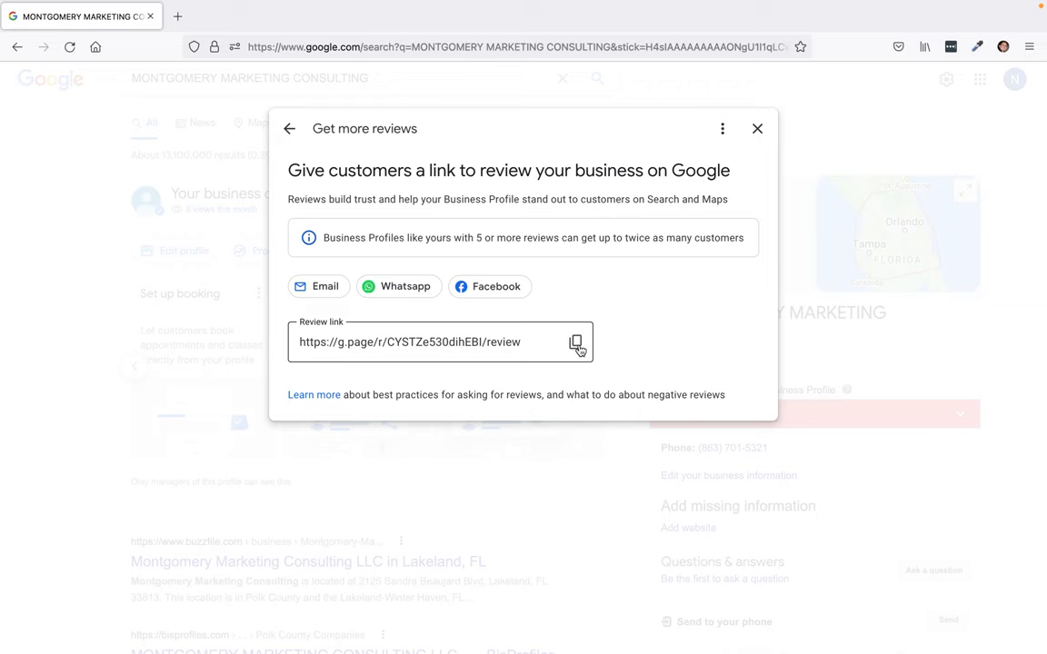
click(575, 342)
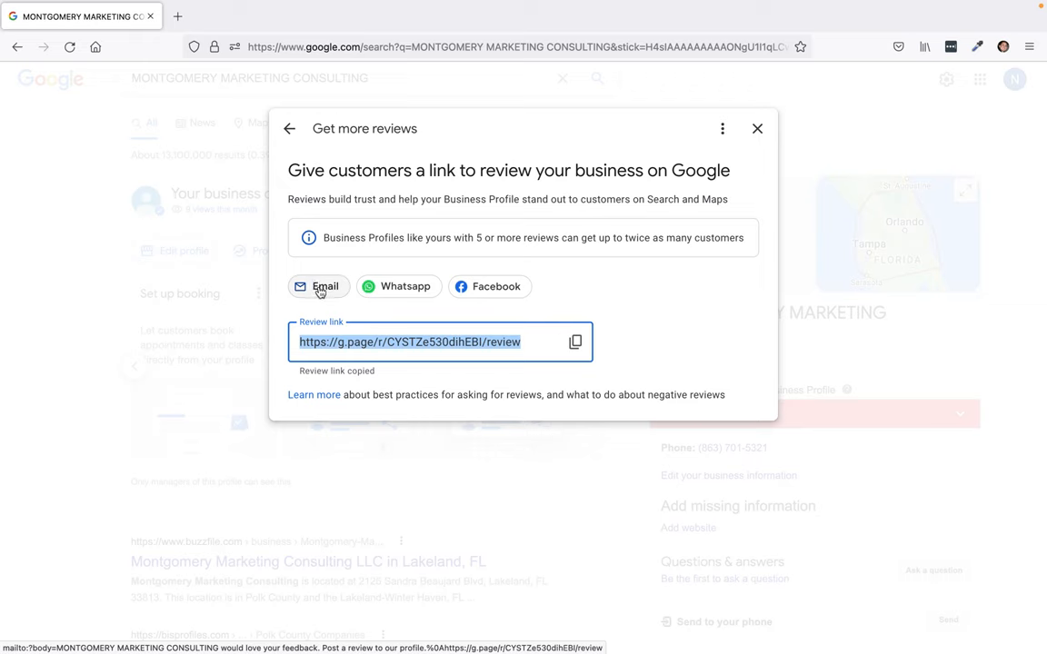
mouse_move(468, 287)
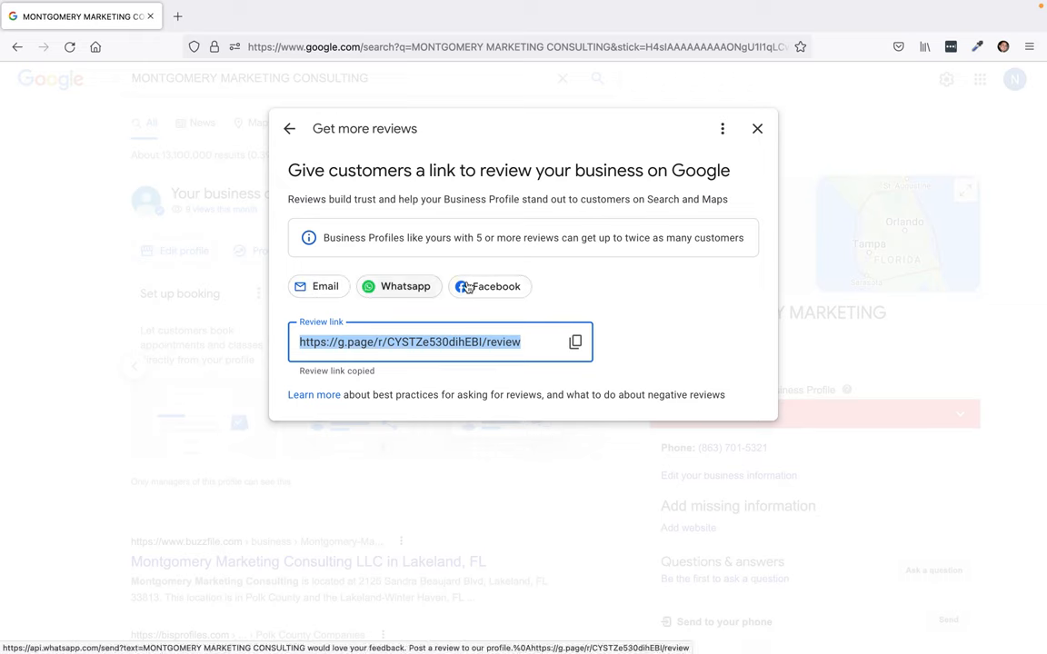